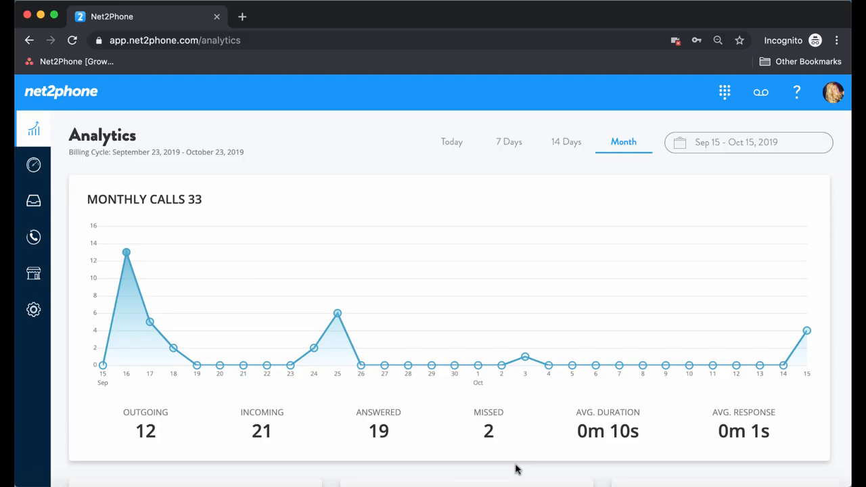
mouse_move(693, 229)
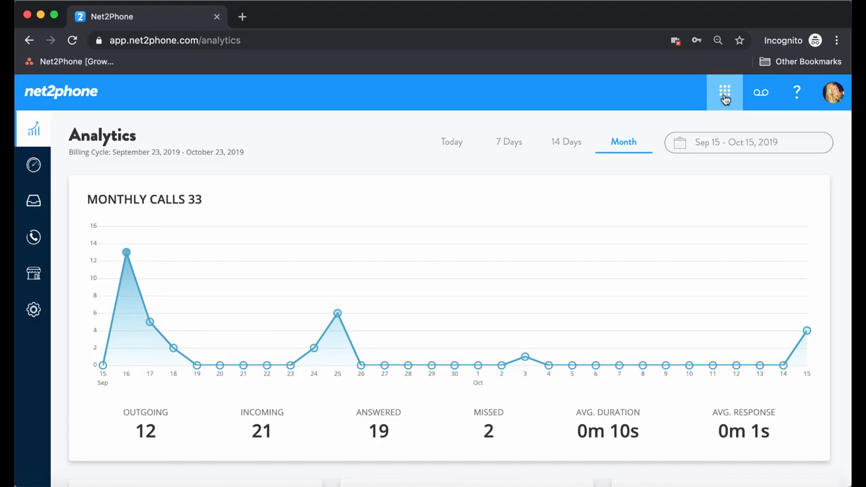
left_click(724, 93)
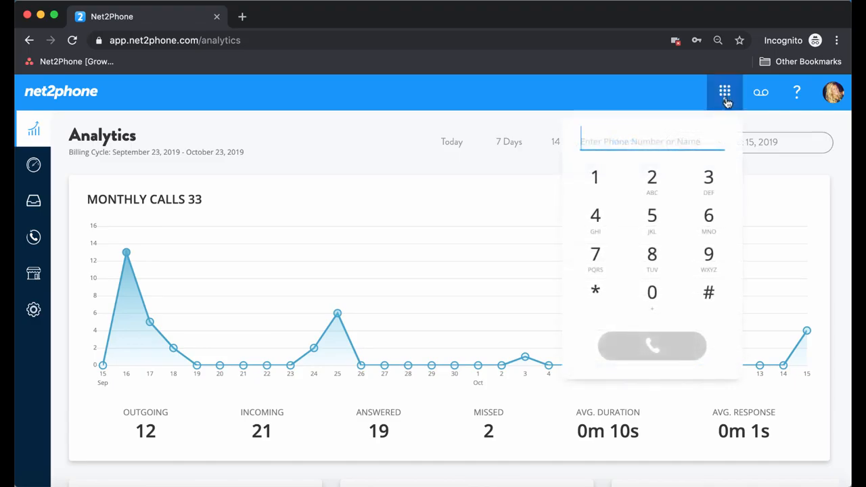
left_click(708, 253)
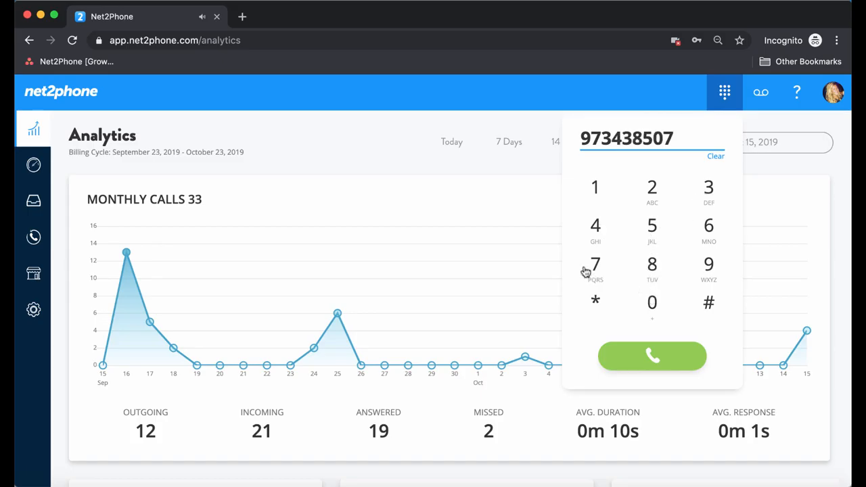
left_click(652, 187)
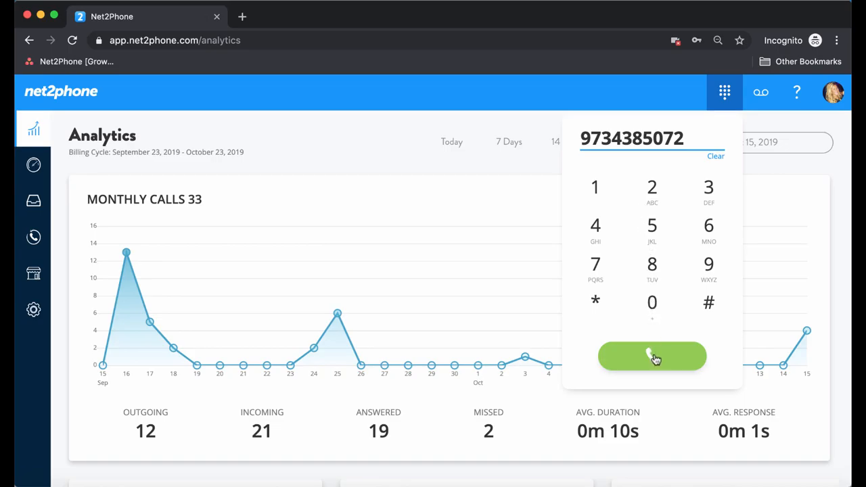
left_click(653, 356)
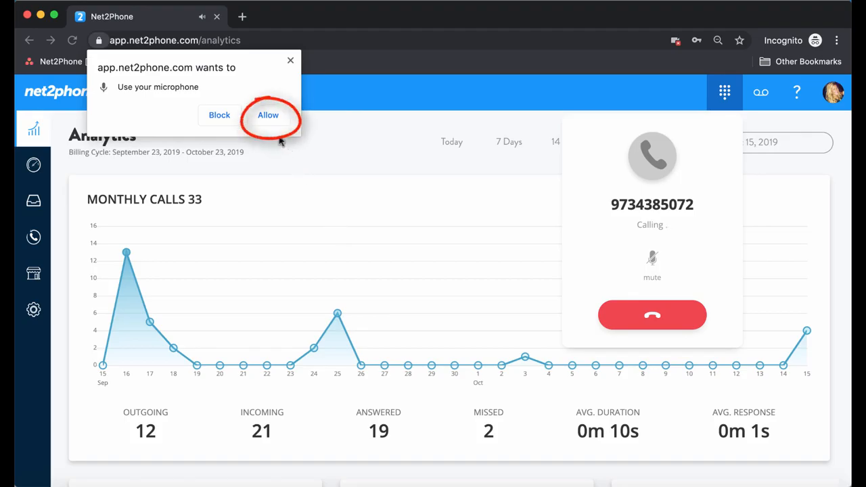
Allow the browser microphone permission so the call connects.
left_click(268, 114)
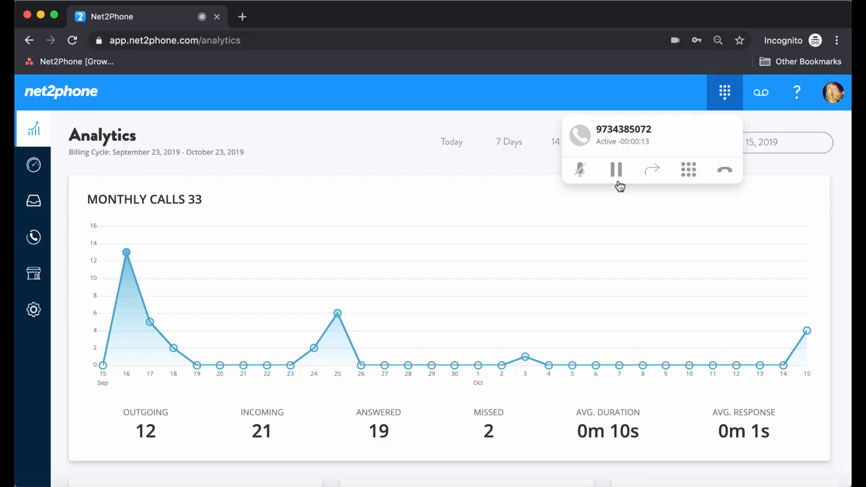
left_click(580, 170)
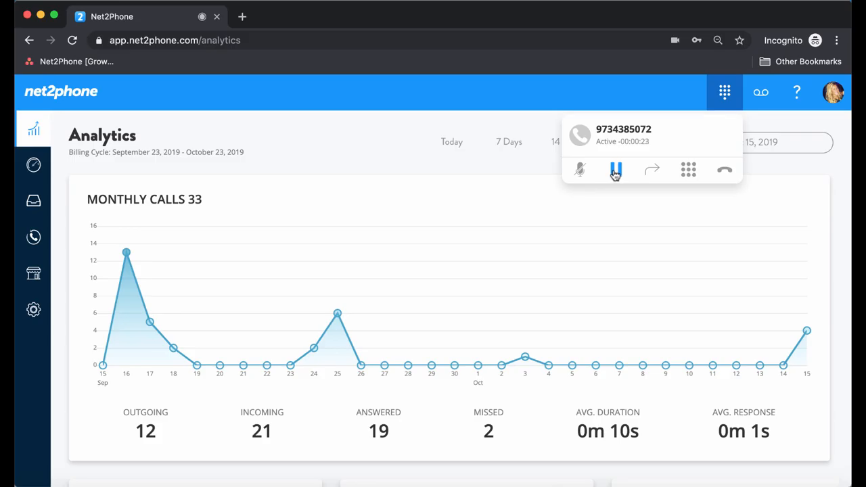
left_click(615, 169)
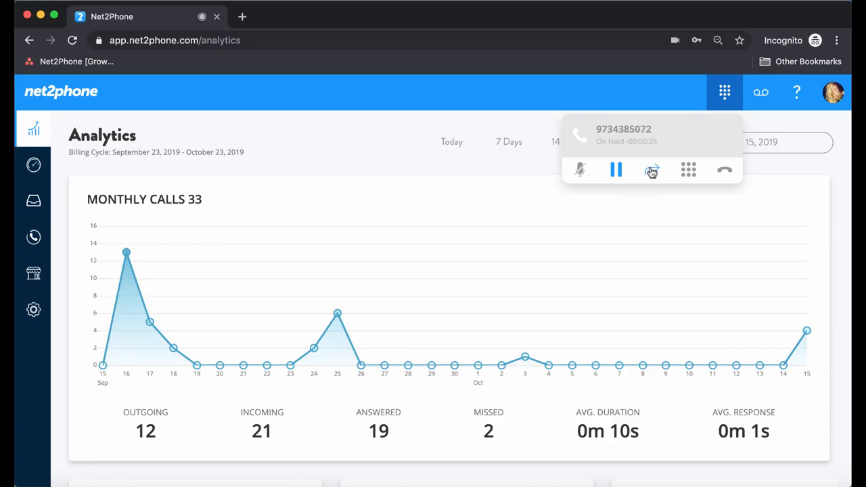
Browse transfer destinations, including Team Members, then return to an empty Transfer Call field.
left_click(653, 170)
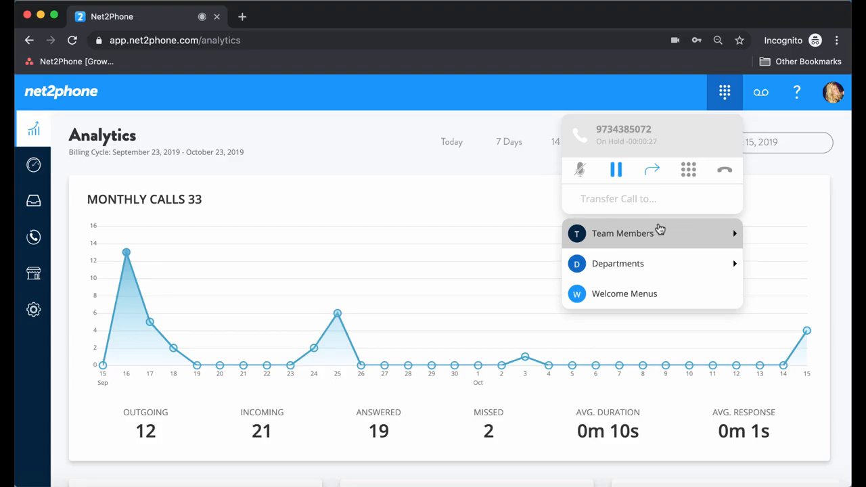
left_click(623, 233)
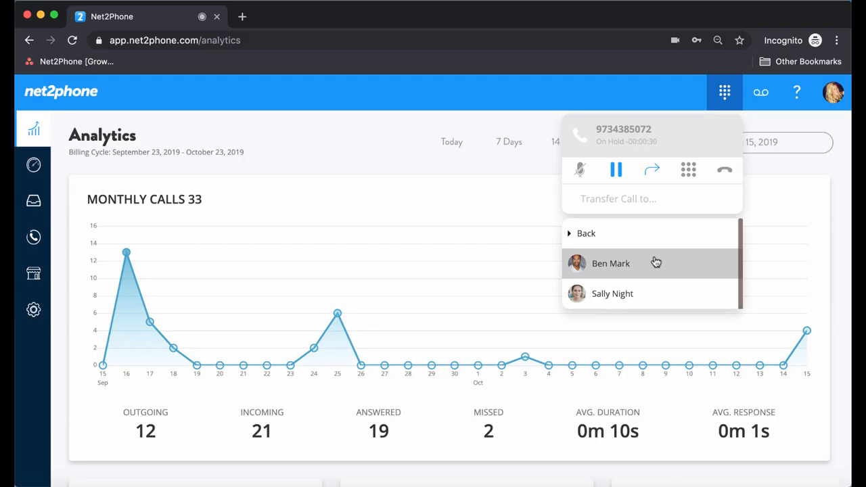
left_click(585, 233)
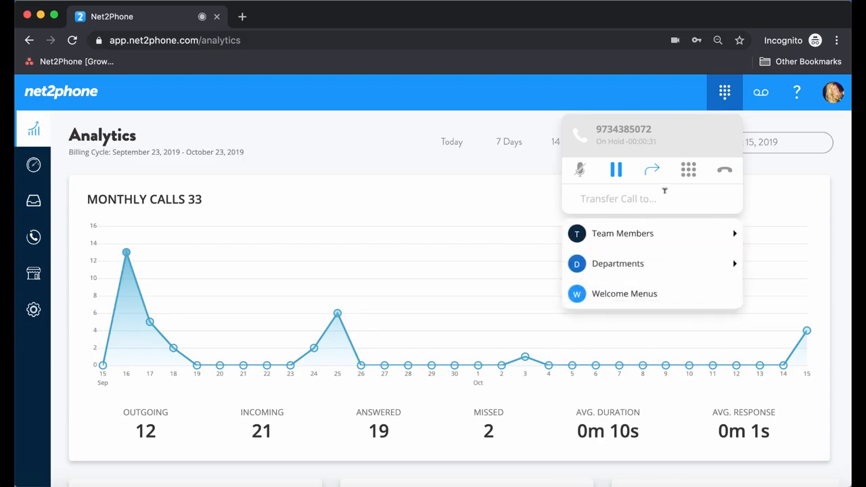
left_click(688, 169)
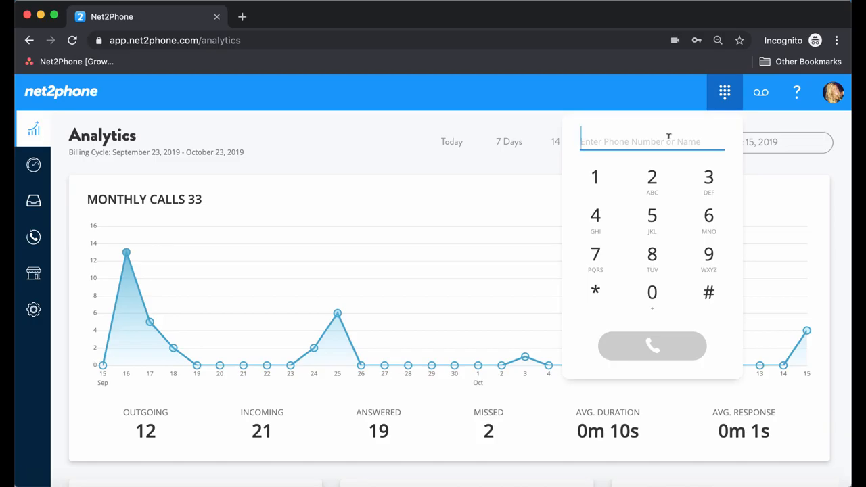
mouse_move(645, 262)
type("86")
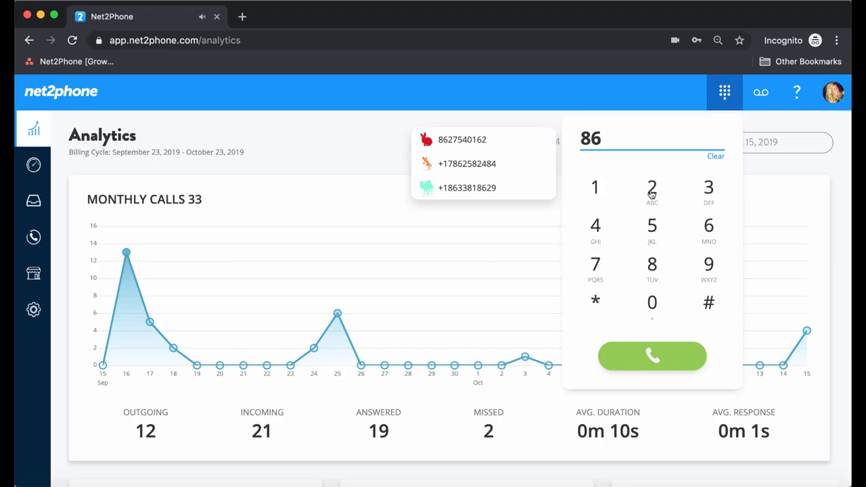
left_click(652, 187)
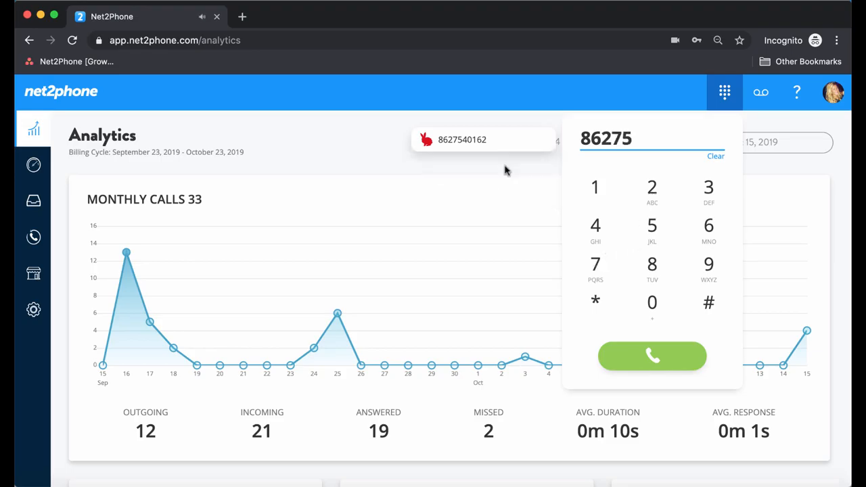
mouse_move(482, 145)
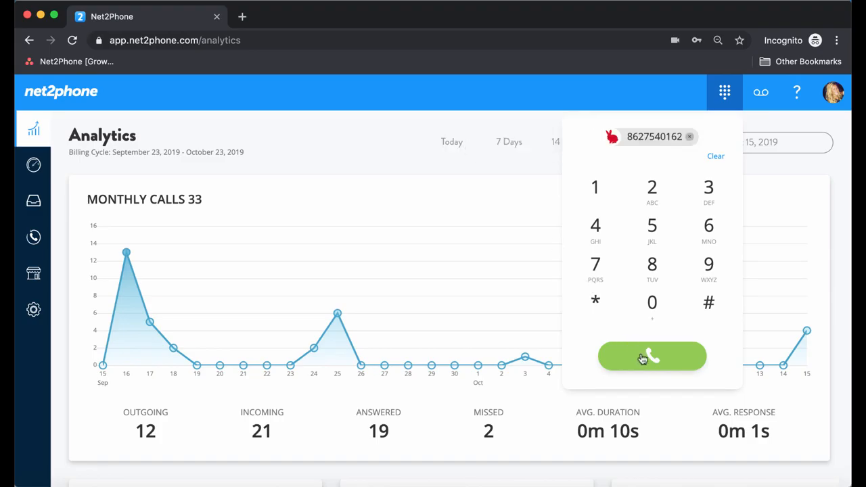
left_click(652, 356)
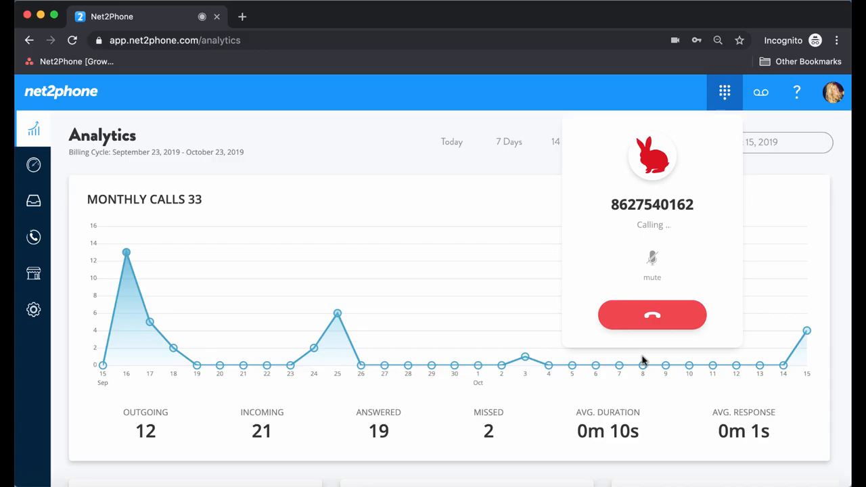
mouse_move(674, 343)
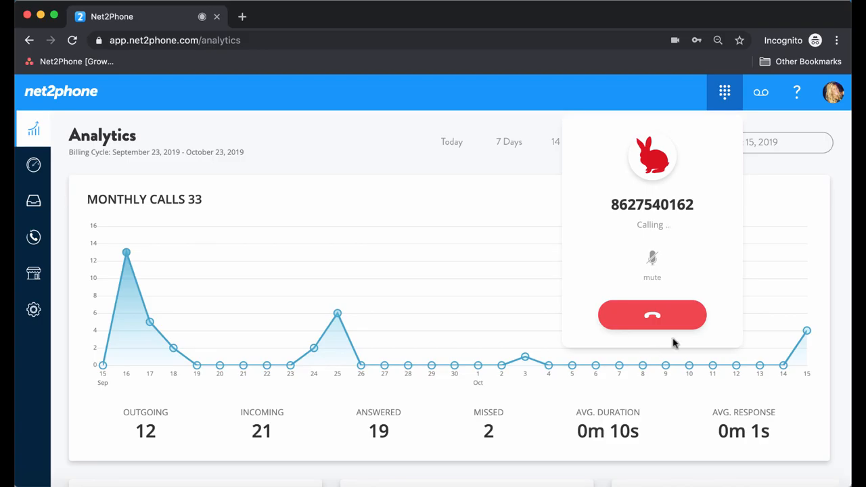
mouse_move(670, 316)
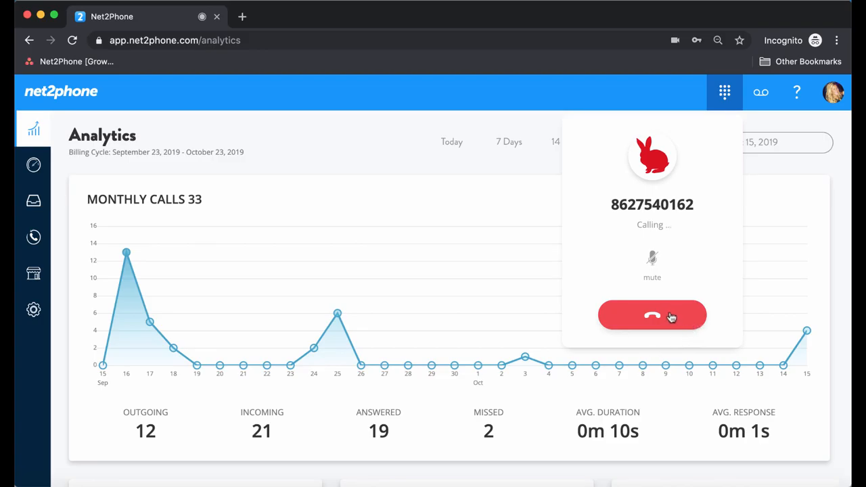
left_click(652, 315)
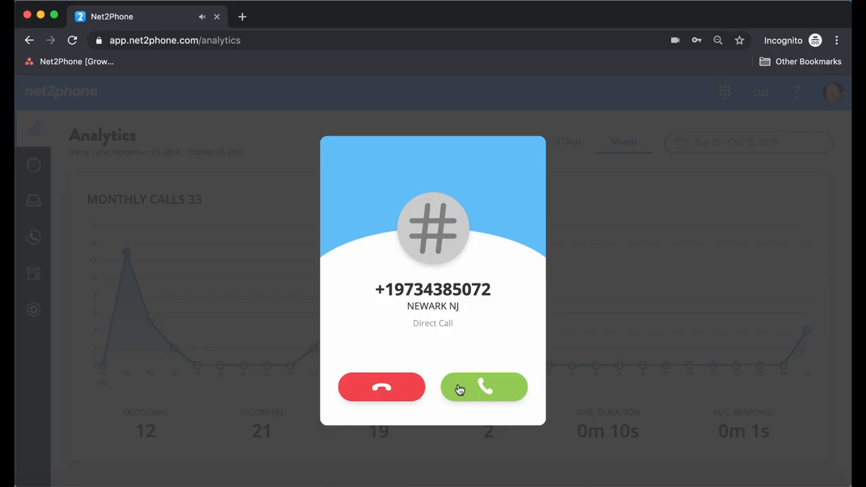
left_click(484, 387)
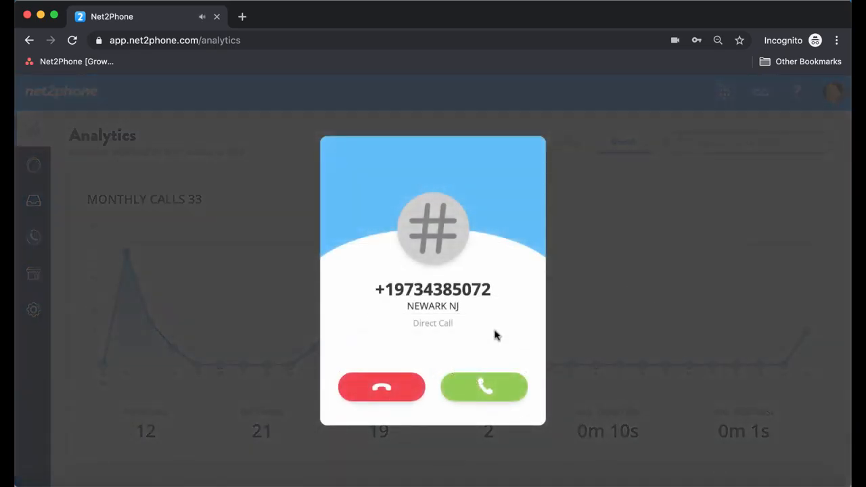
mouse_move(467, 345)
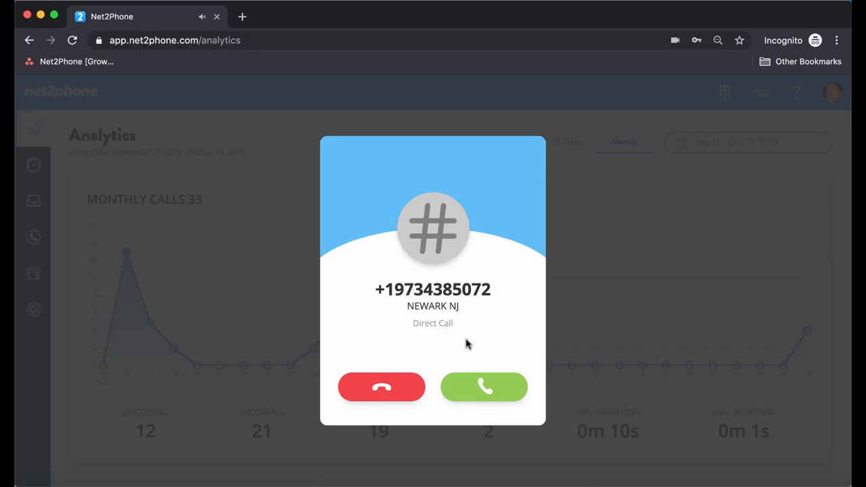
mouse_move(435, 360)
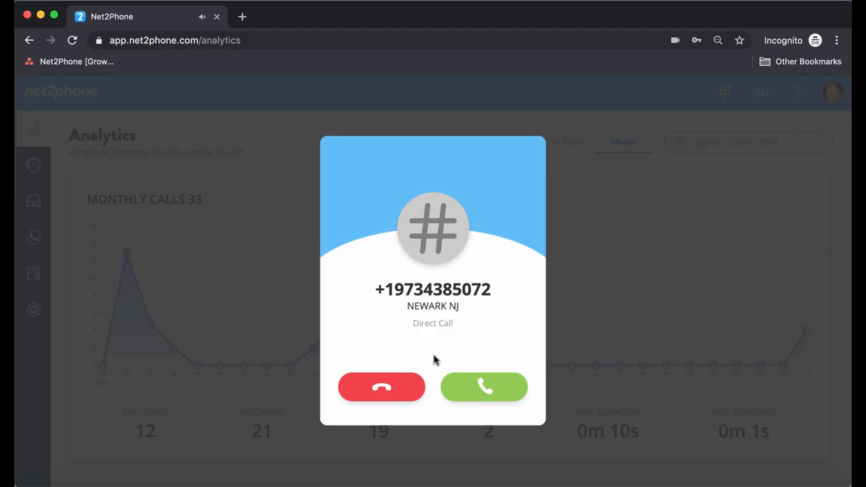
Decline the ringing Newark, NJ call.
left_click(381, 386)
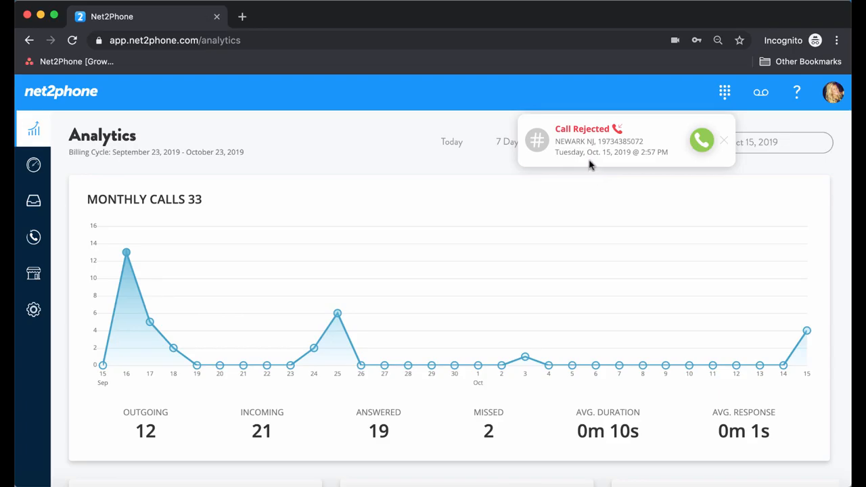
mouse_move(634, 206)
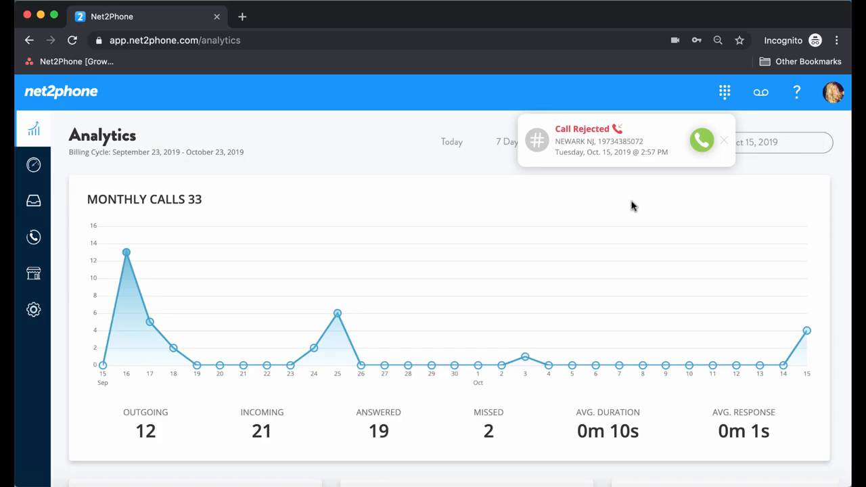
mouse_move(618, 176)
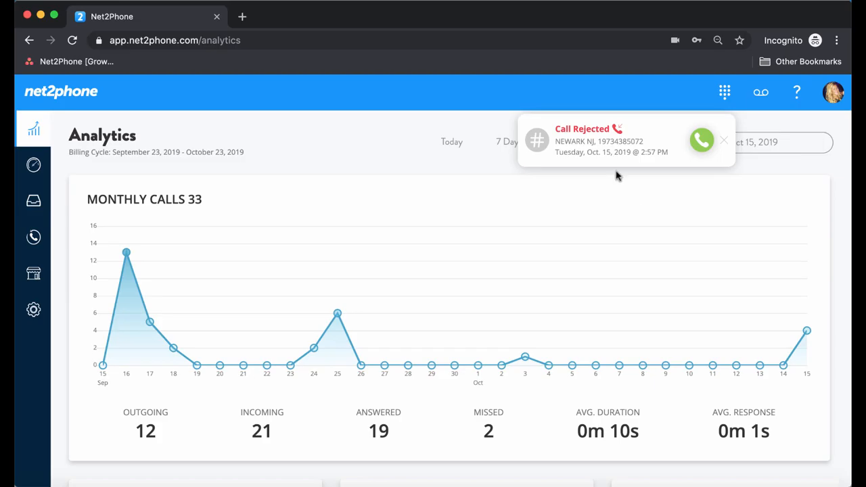
Open Calls > Call History from the sidebar phone icon.
left_click(33, 237)
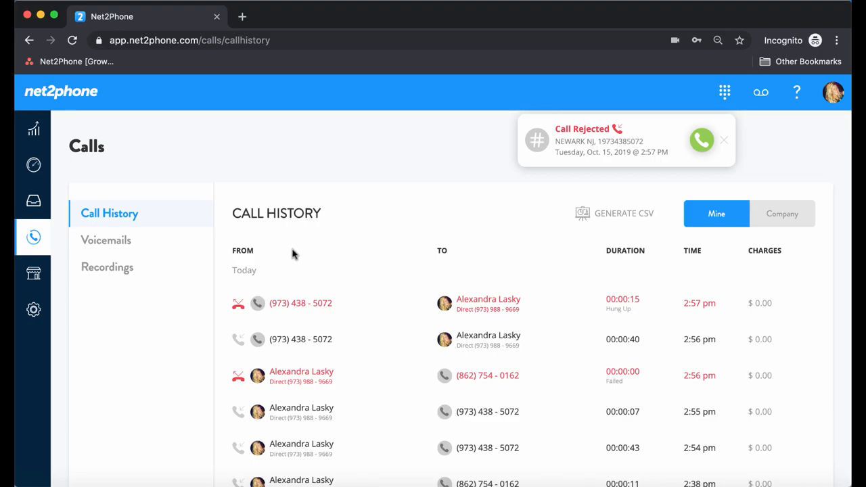
mouse_move(284, 237)
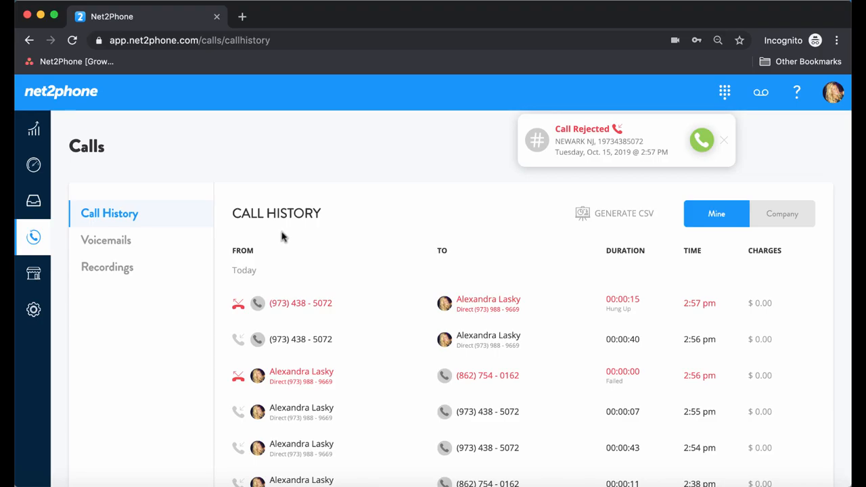